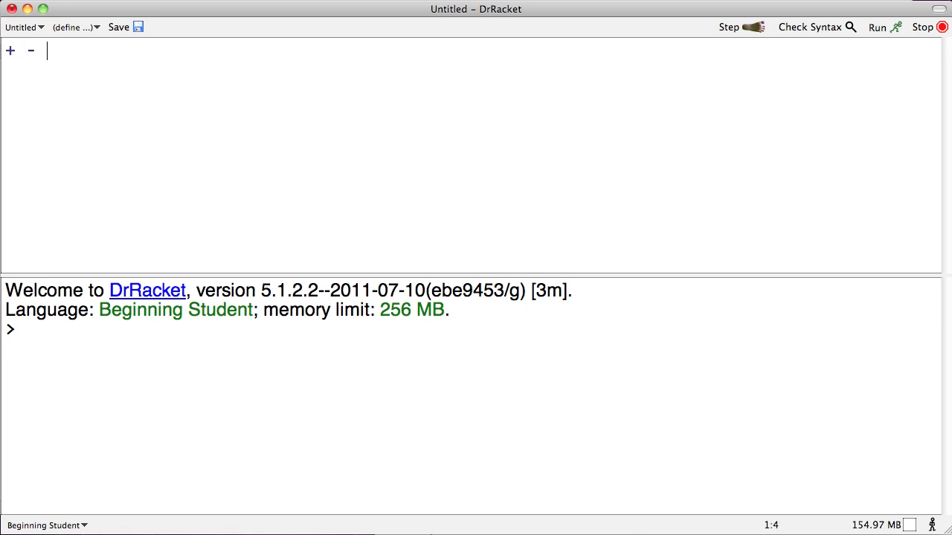
Replace the typed / and * operator symbols with the expression (* 3 4).
{"action": "type", "text": "/"}
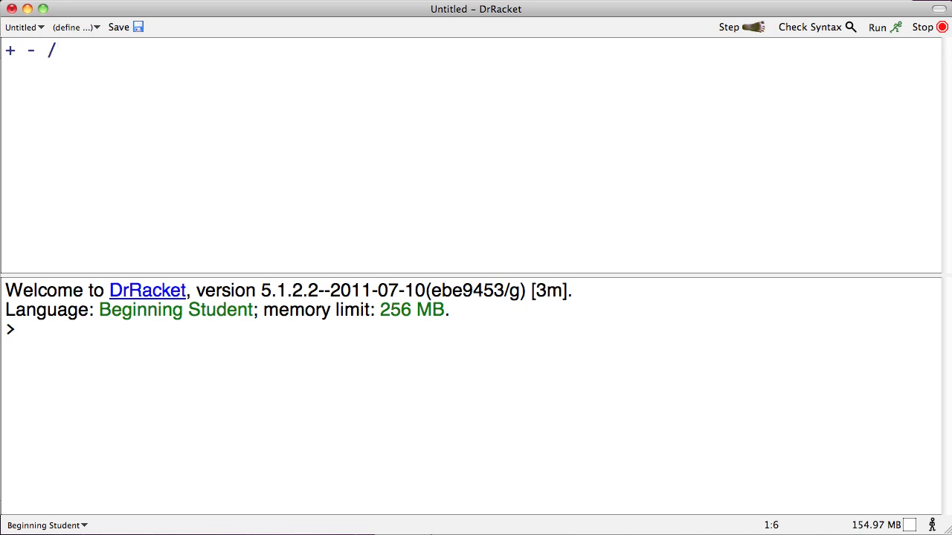
{"action": "type", "text": "*"}
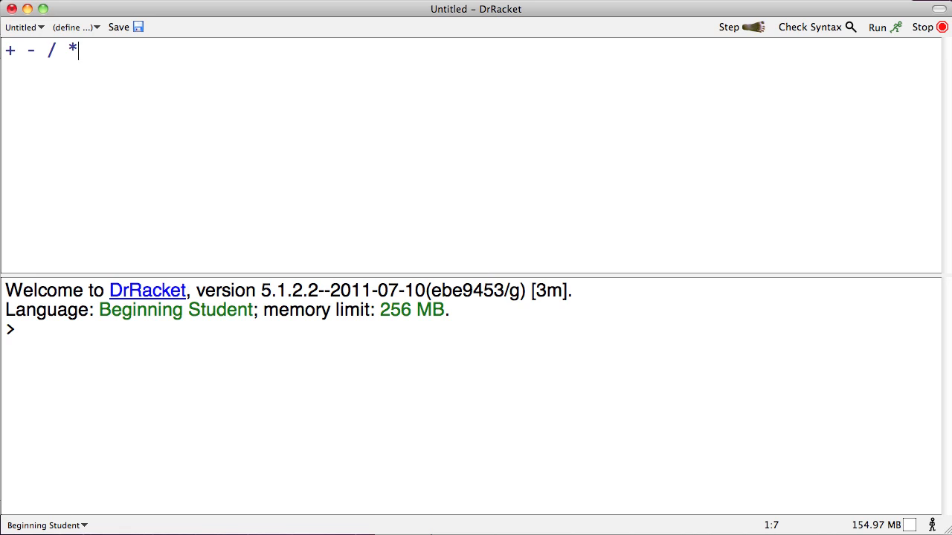
{"action": "left_click_drag", "start_coordinate": [78, 50], "coordinate": [45, 50]}
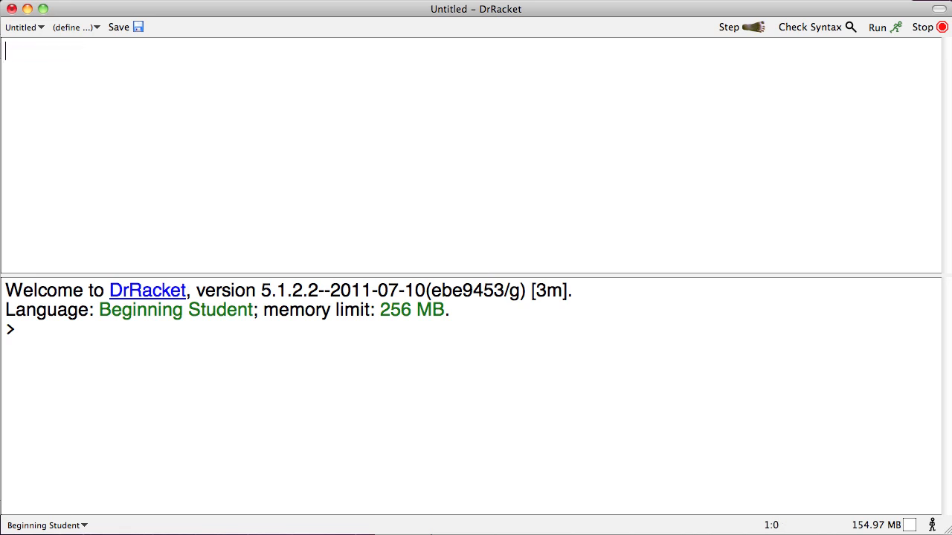
{"action": "type", "text": "( *"}
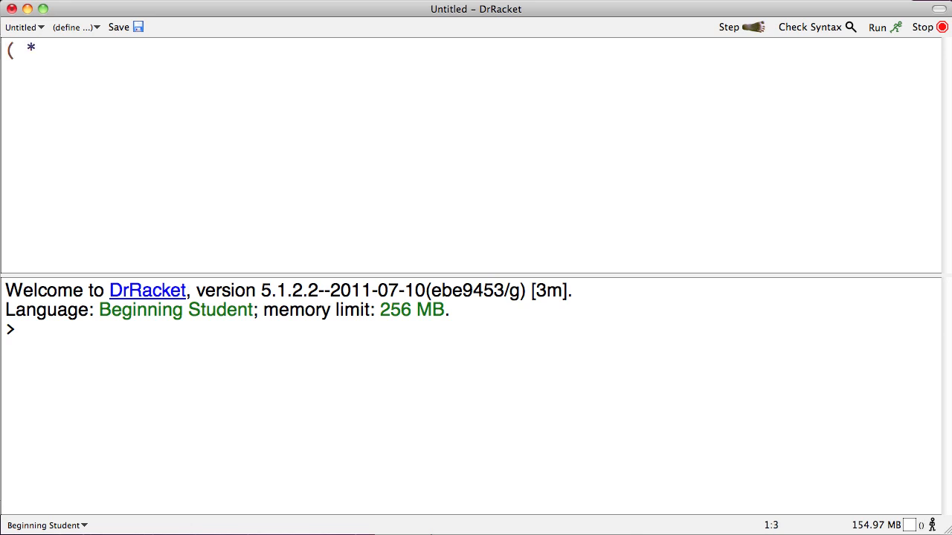
{"action": "type", "text": "3 4"}
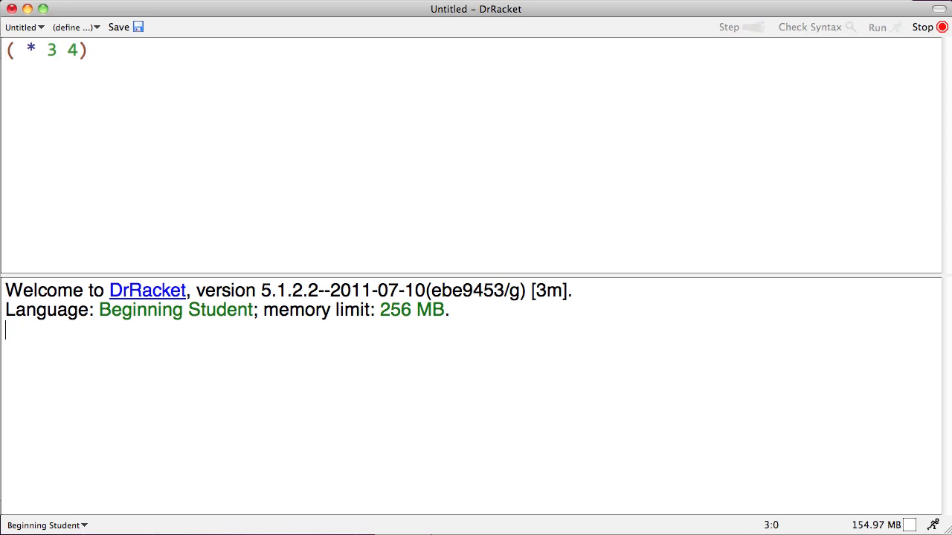
Run the definitions so (* 3 4) evaluates to 12.
{"action": "left_click", "coordinate": [881, 27]}
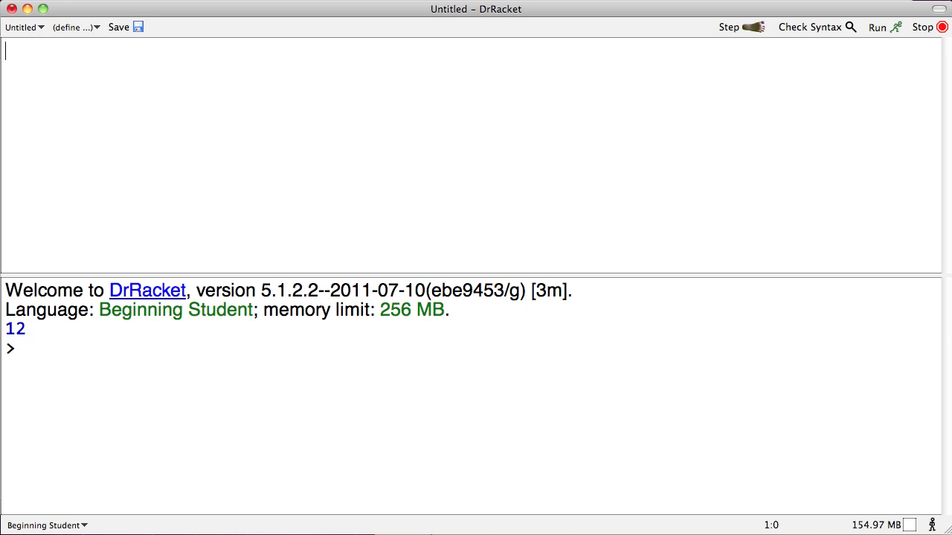
{"action": "type", "text": "sq"}
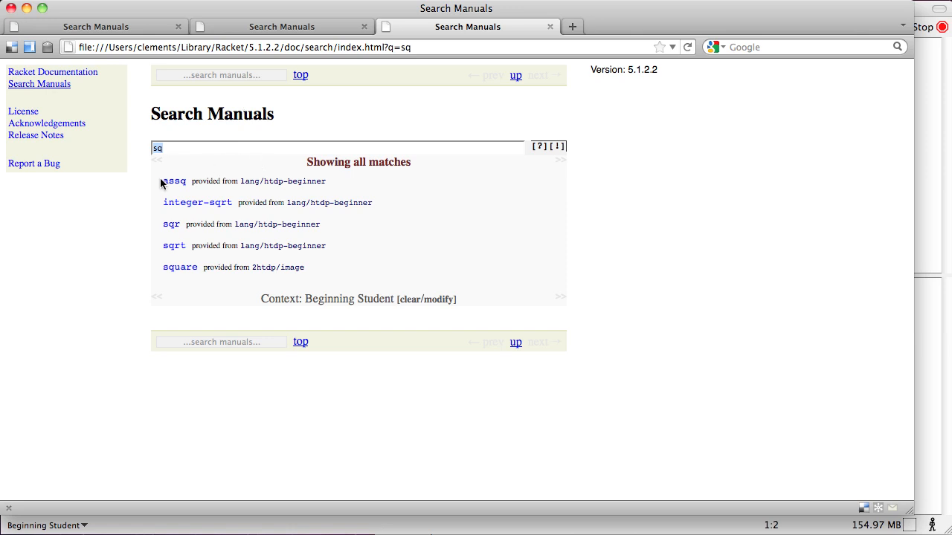
{"action": "mouse_move", "coordinate": [161, 197]}
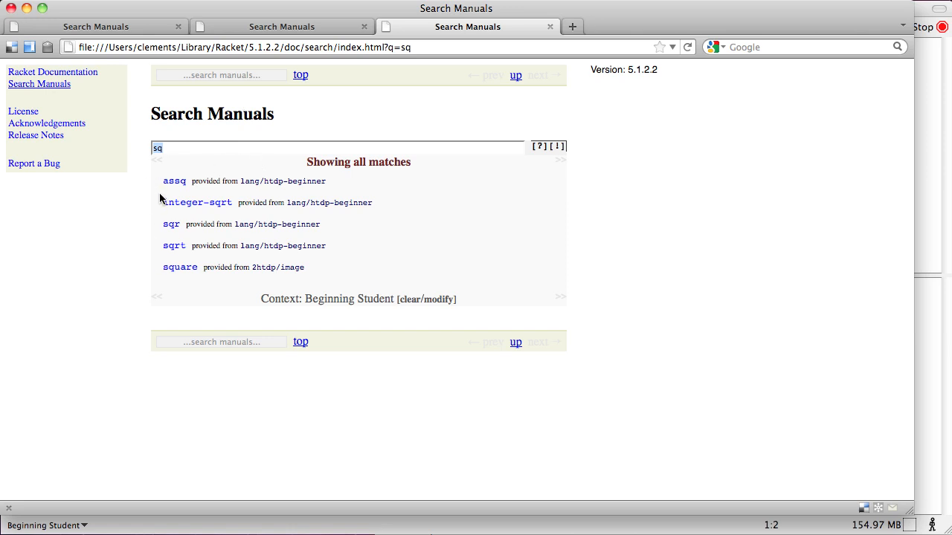
{"action": "mouse_move", "coordinate": [149, 158]}
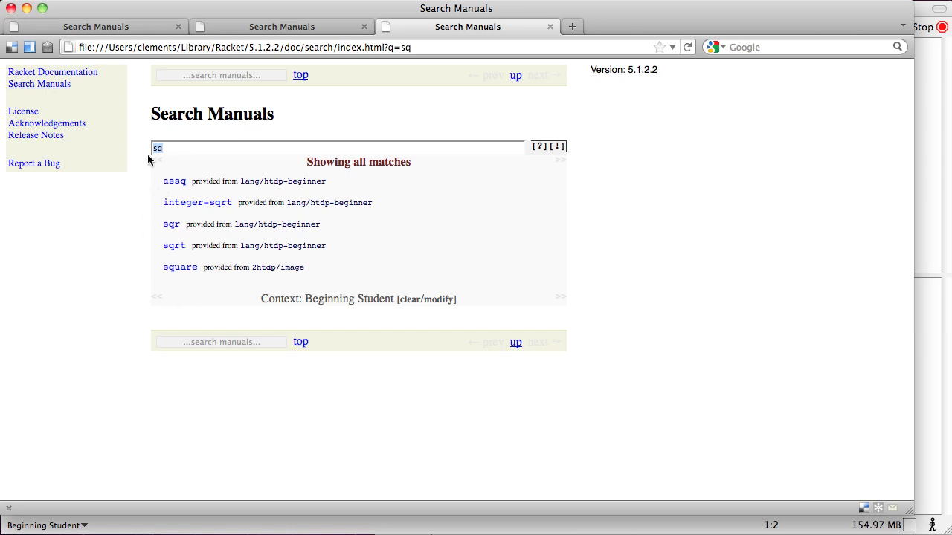
{"action": "mouse_move", "coordinate": [177, 256]}
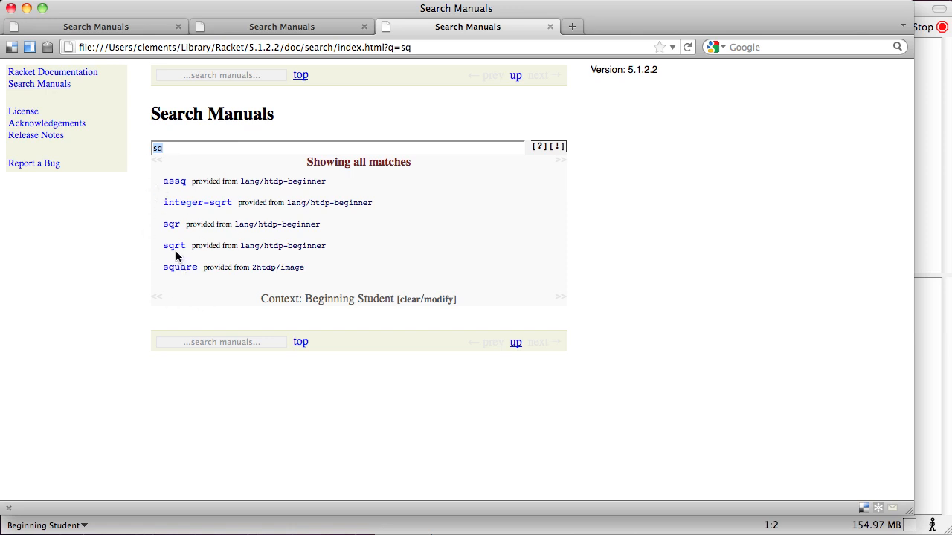
{"action": "mouse_move", "coordinate": [192, 246]}
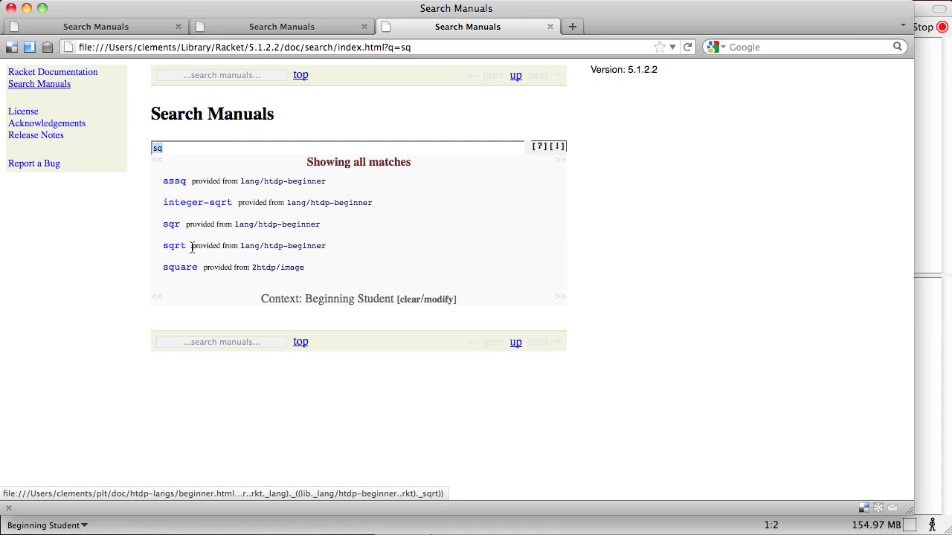
{"action": "mouse_move", "coordinate": [257, 250]}
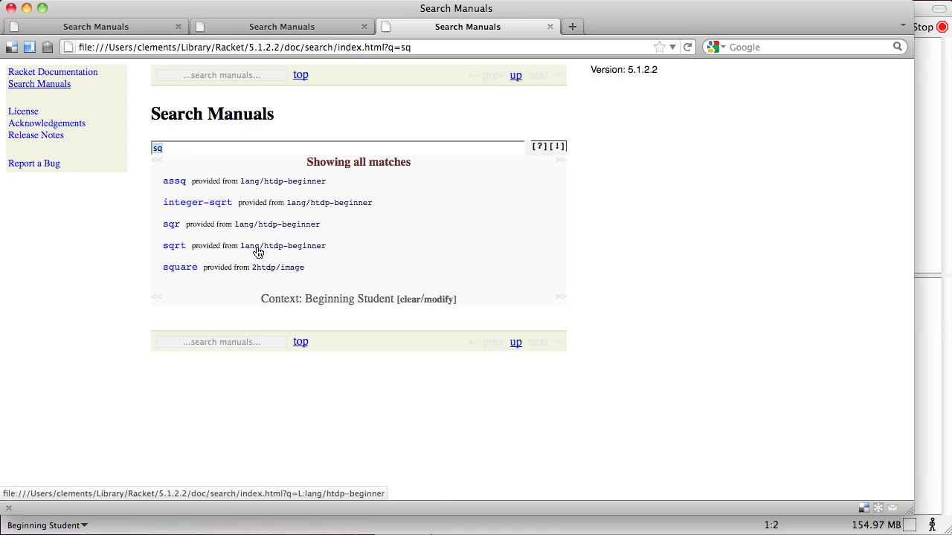
{"action": "mouse_move", "coordinate": [255, 251]}
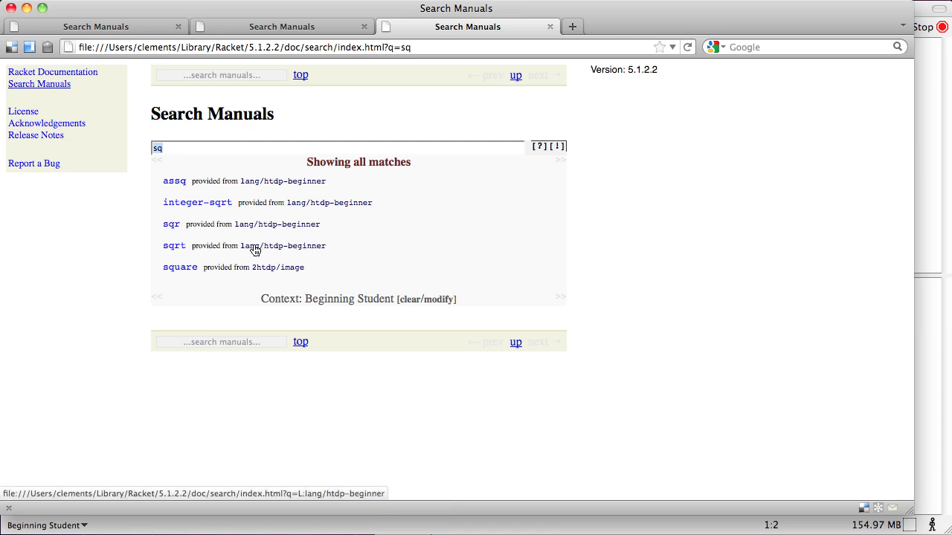
{"action": "mouse_move", "coordinate": [174, 250]}
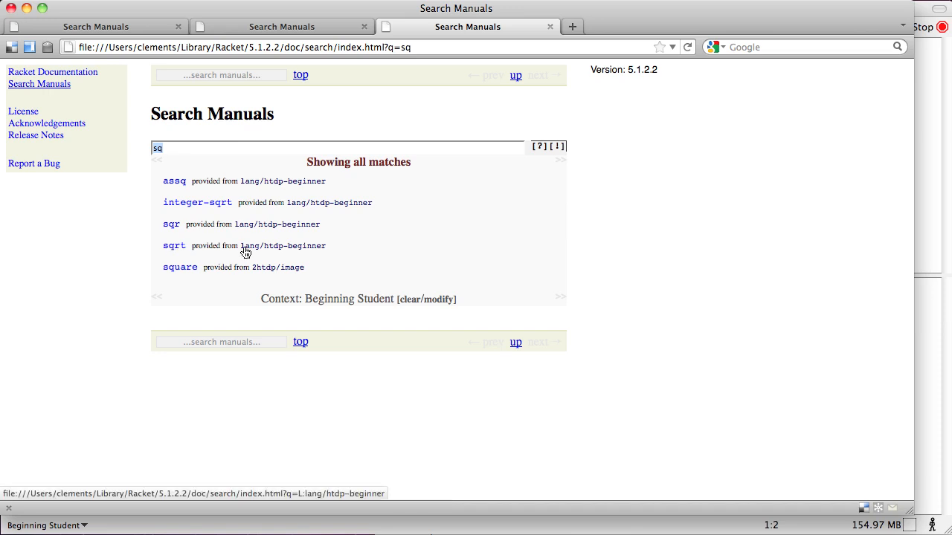
{"action": "mouse_move", "coordinate": [281, 248]}
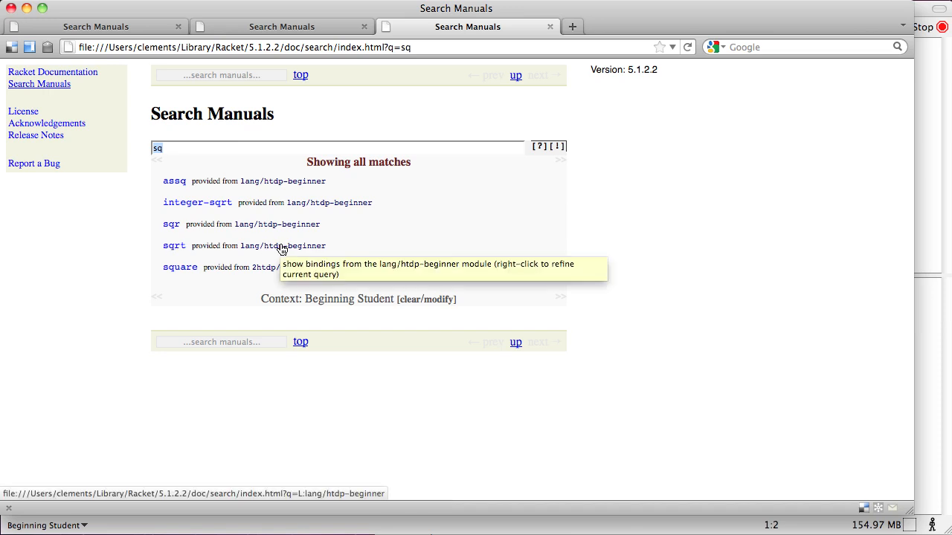
{"action": "mouse_move", "coordinate": [253, 246]}
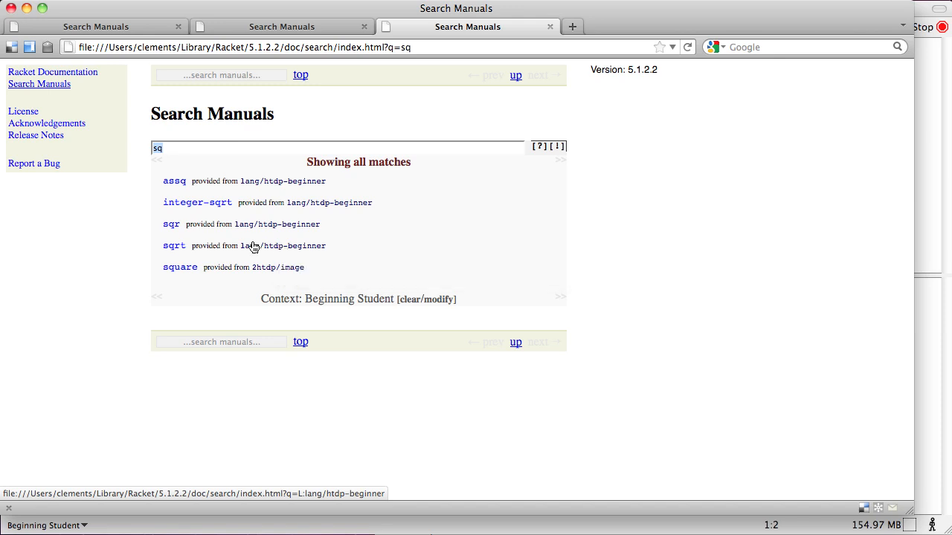
Open the sqrt entry and scroll through Beginning Student pre-defined functions toward lcm.
{"action": "left_click", "coordinate": [174, 245]}
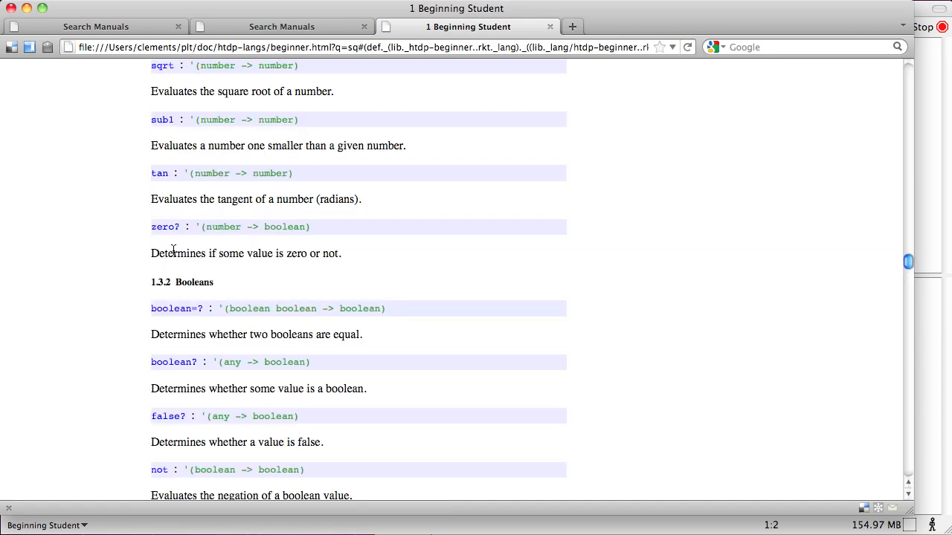
{"action": "mouse_move", "coordinate": [125, 342]}
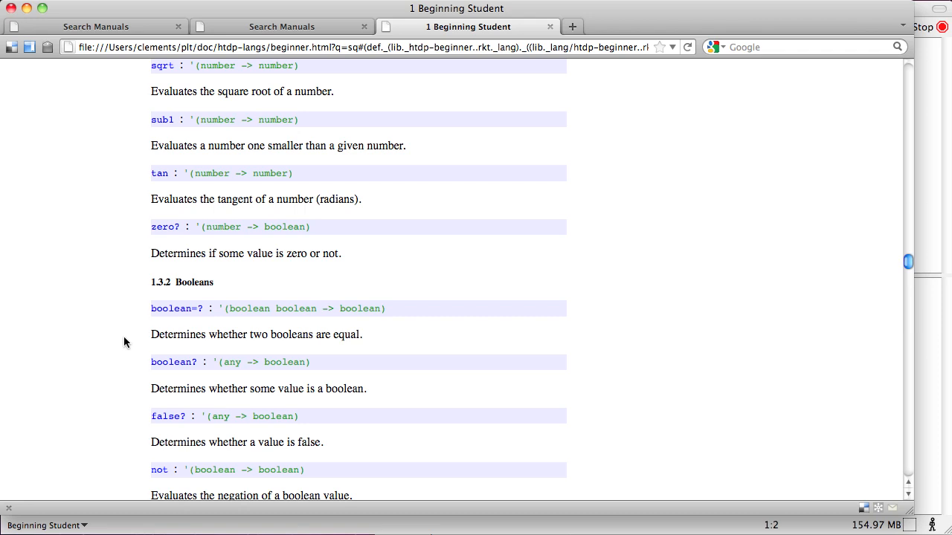
{"action": "mouse_move", "coordinate": [153, 89]}
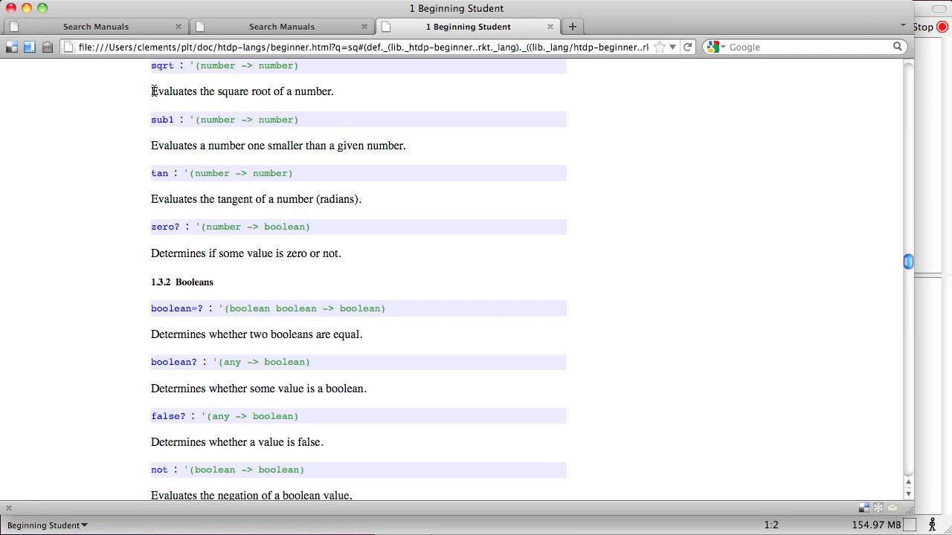
{"action": "mouse_move", "coordinate": [424, 162]}
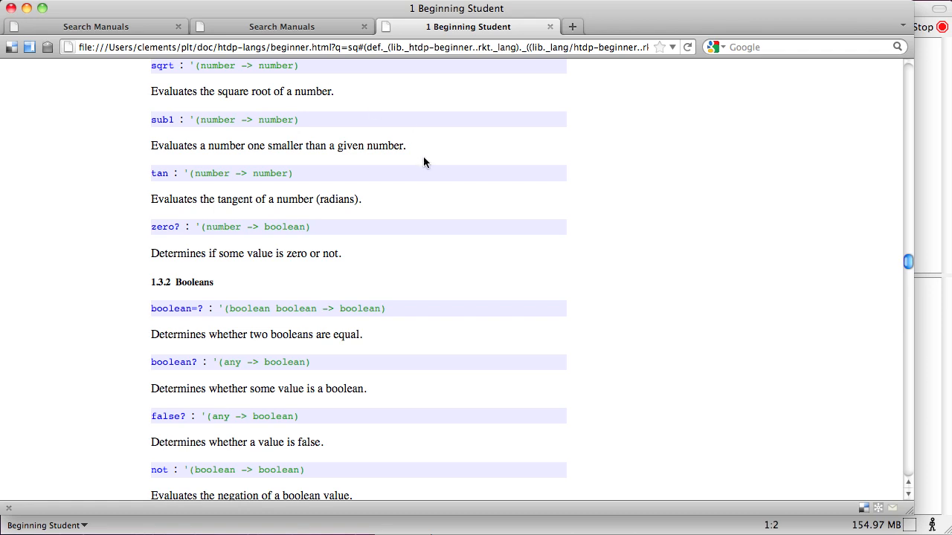
{"action": "scroll", "scroll_direction": "up", "scroll_amount": 3}
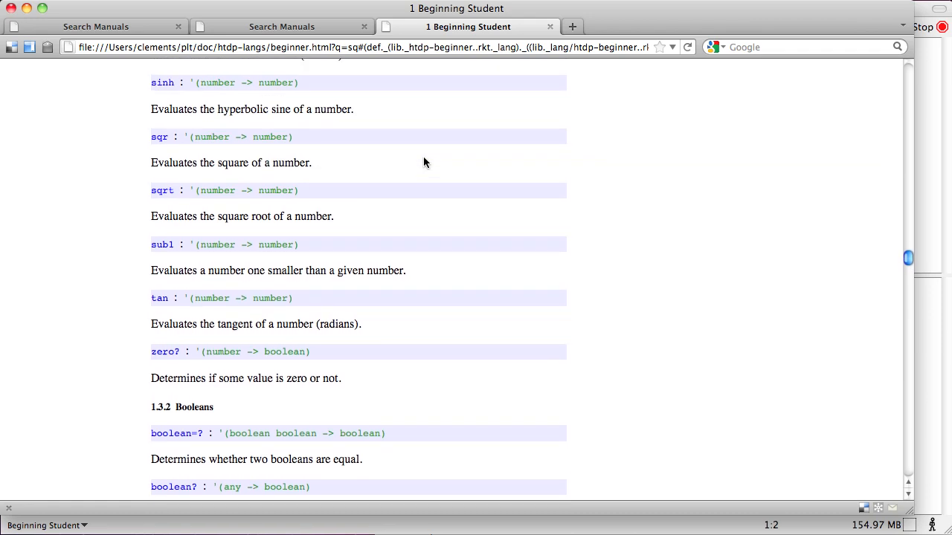
{"action": "scroll", "scroll_direction": "down", "scroll_amount": 3}
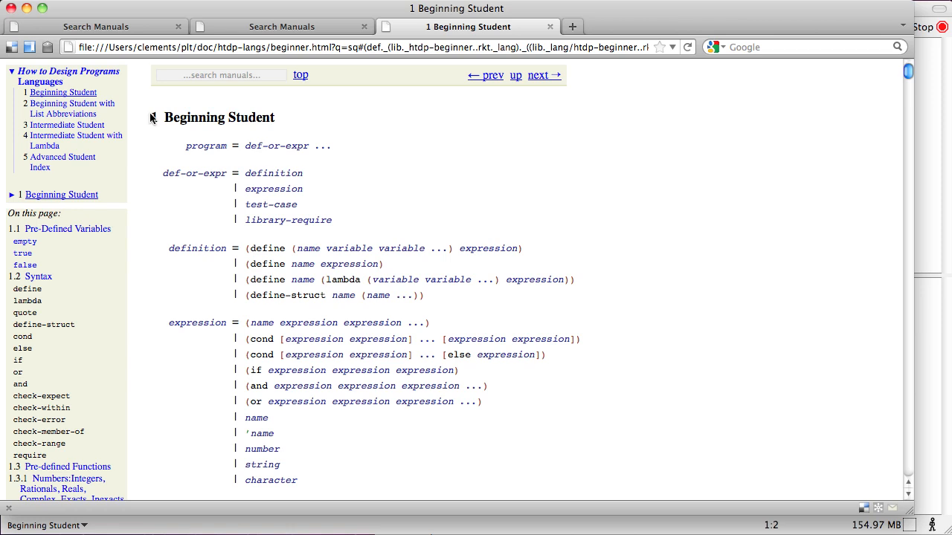
{"action": "mouse_move", "coordinate": [395, 140]}
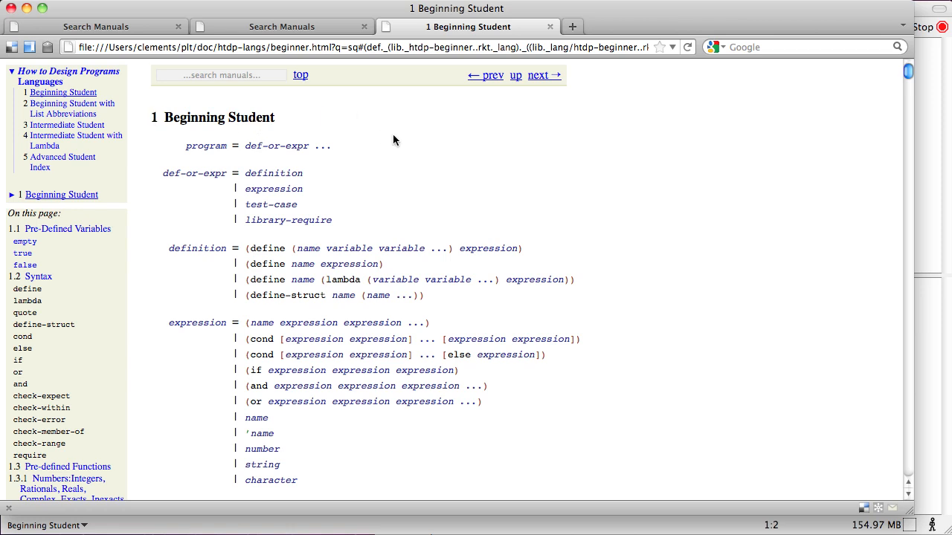
{"action": "scroll", "scroll_direction": "down", "scroll_amount": 3}
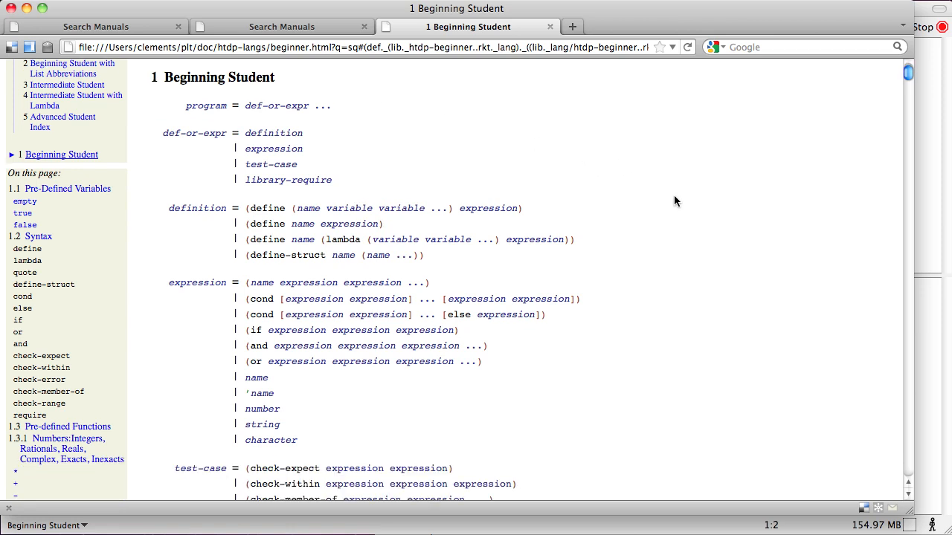
{"action": "scroll", "scroll_direction": "down", "scroll_amount": 3}
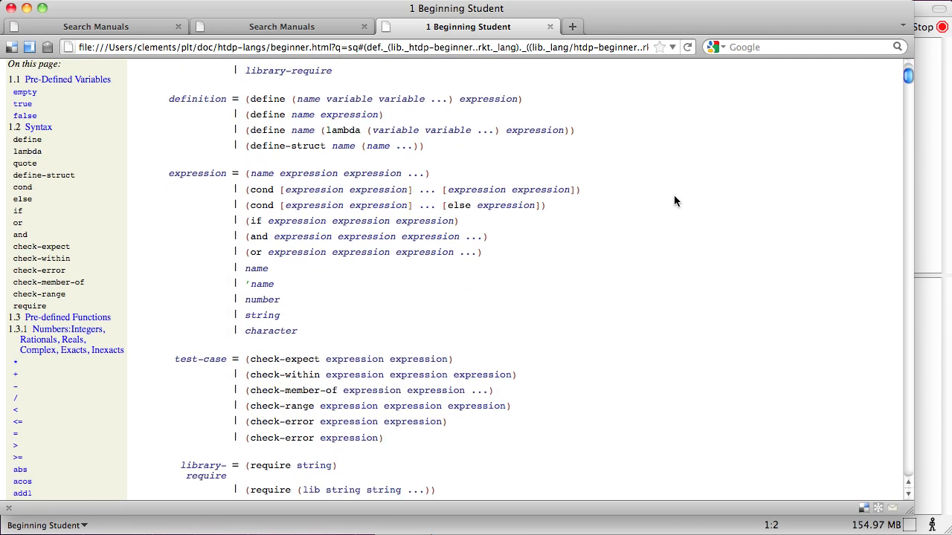
{"action": "scroll", "scroll_direction": "down", "scroll_amount": 3}
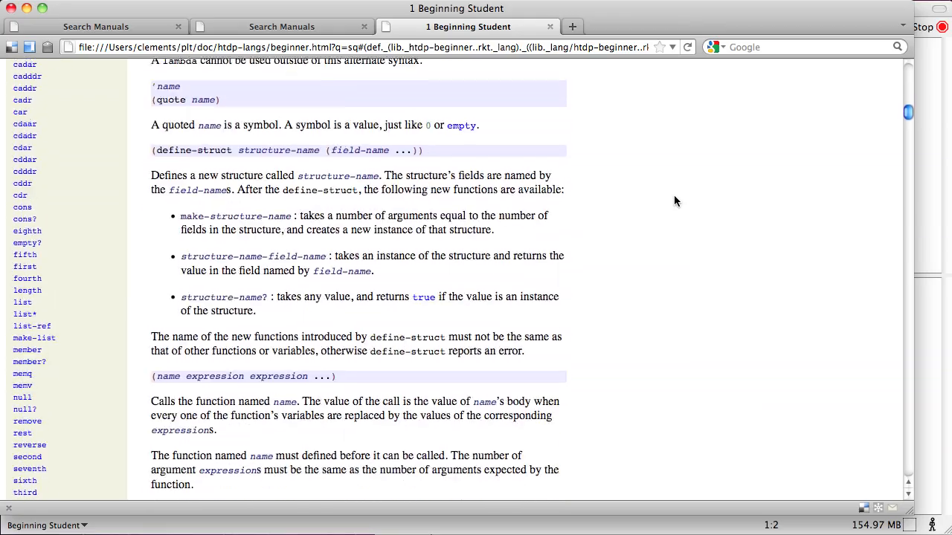
{"action": "scroll", "scroll_direction": "down", "scroll_amount": 3}
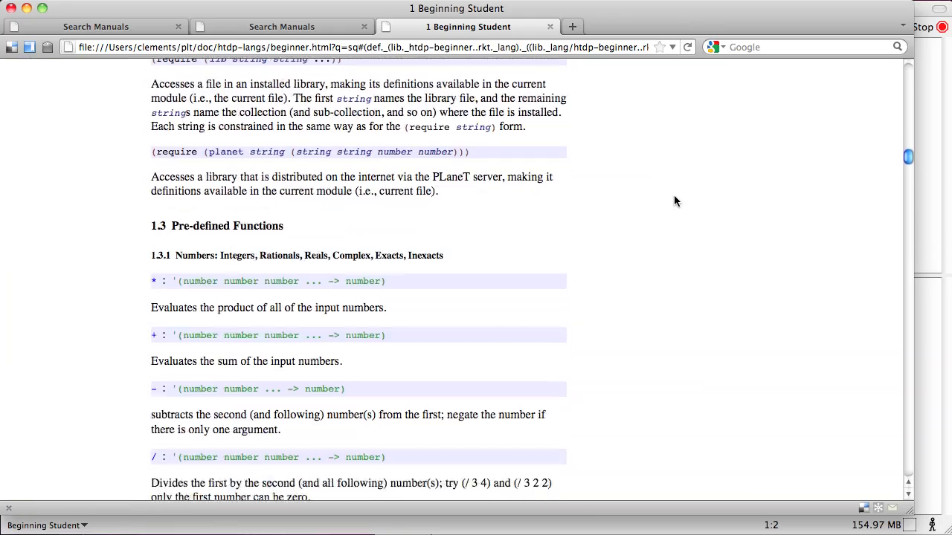
{"action": "scroll", "scroll_direction": "down", "scroll_amount": 3}
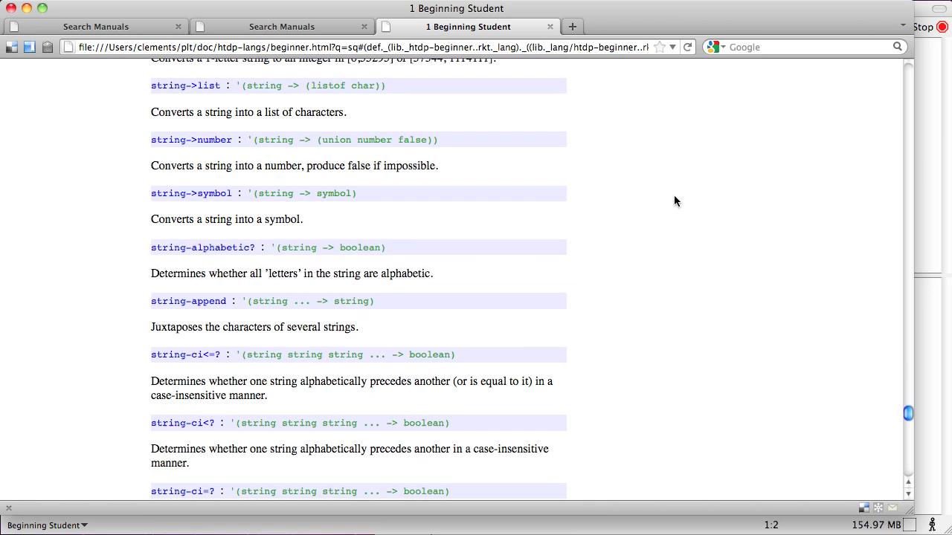
{"action": "scroll", "scroll_direction": "down", "scroll_amount": 3}
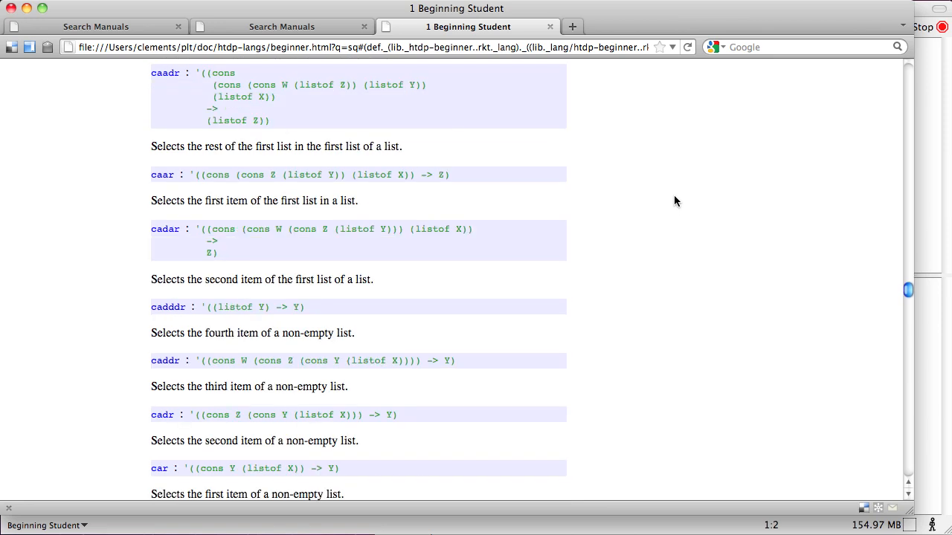
{"action": "scroll", "scroll_direction": "down", "scroll_amount": 3}
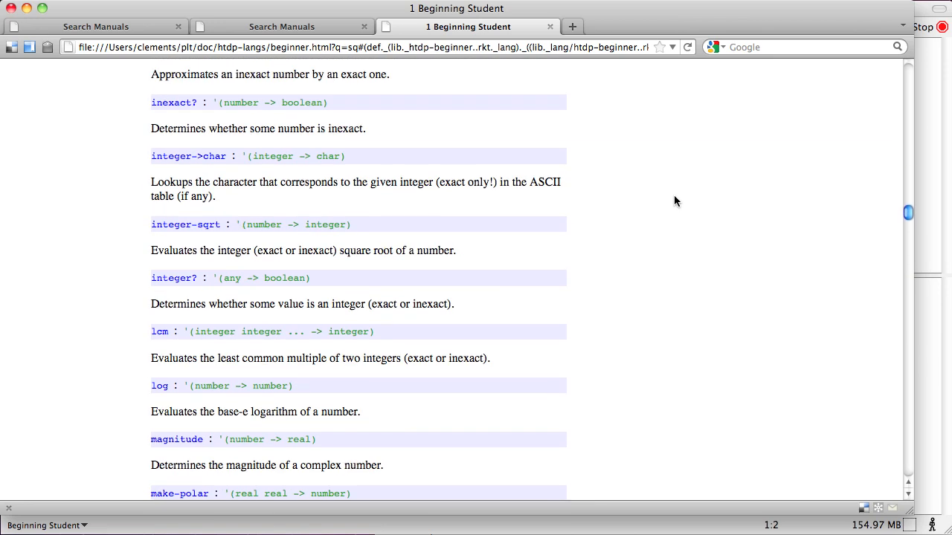
{"action": "mouse_move", "coordinate": [251, 316]}
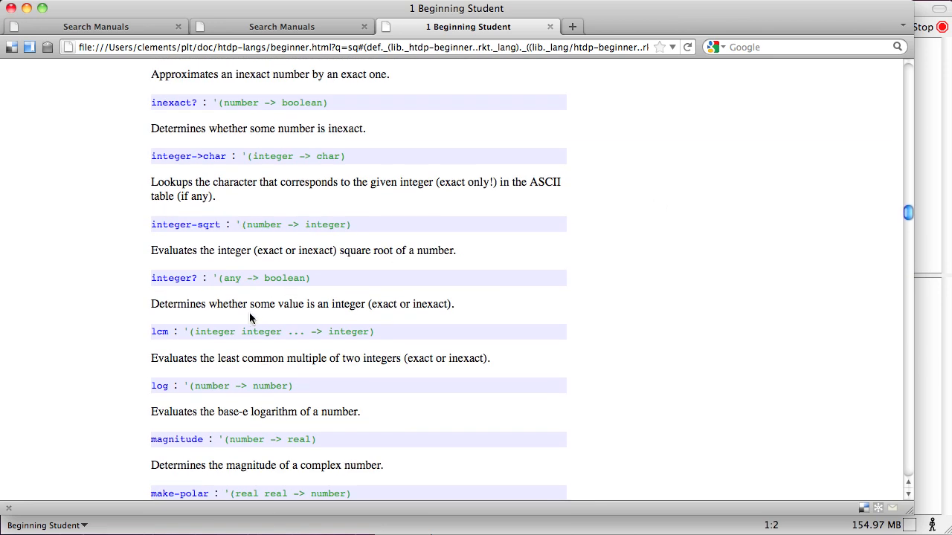
{"action": "mouse_move", "coordinate": [478, 357]}
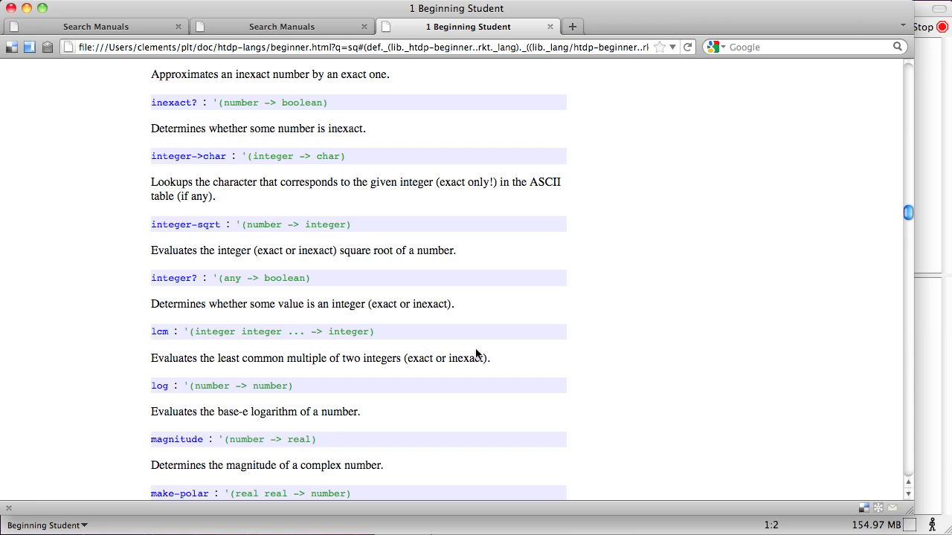
{"action": "mouse_move", "coordinate": [863, 335]}
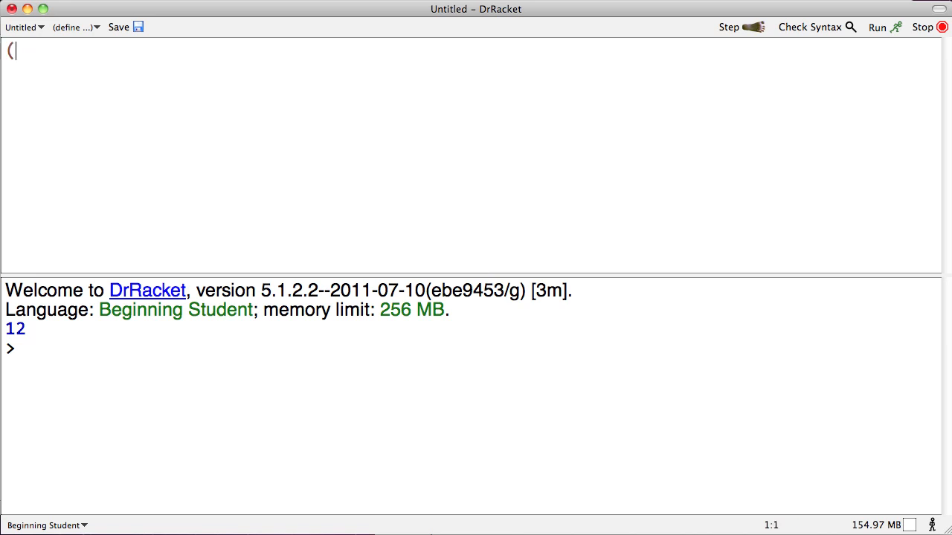
Enter (lcm 45 15) in the definitions and bring up the Racket documentation index.
{"action": "type", "text": "lcm"}
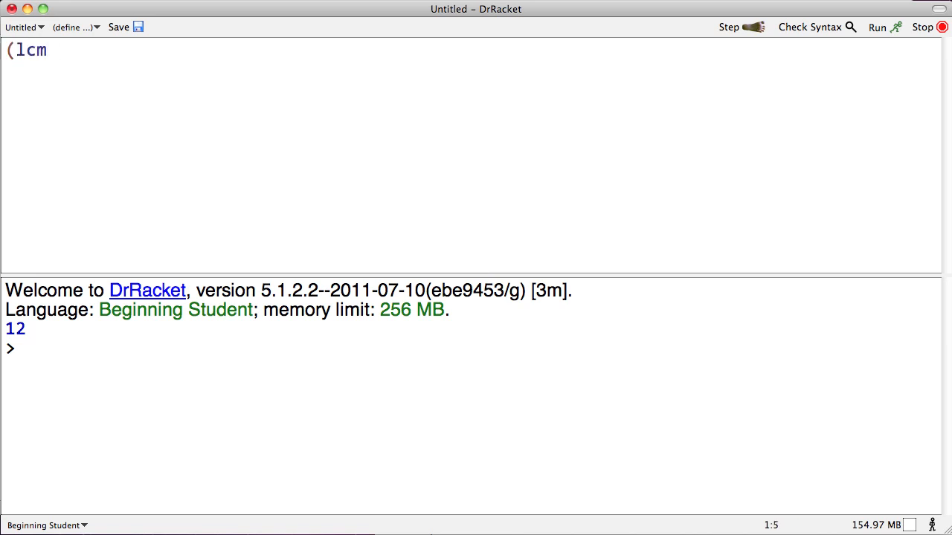
{"action": "type", "text": "45 15)"}
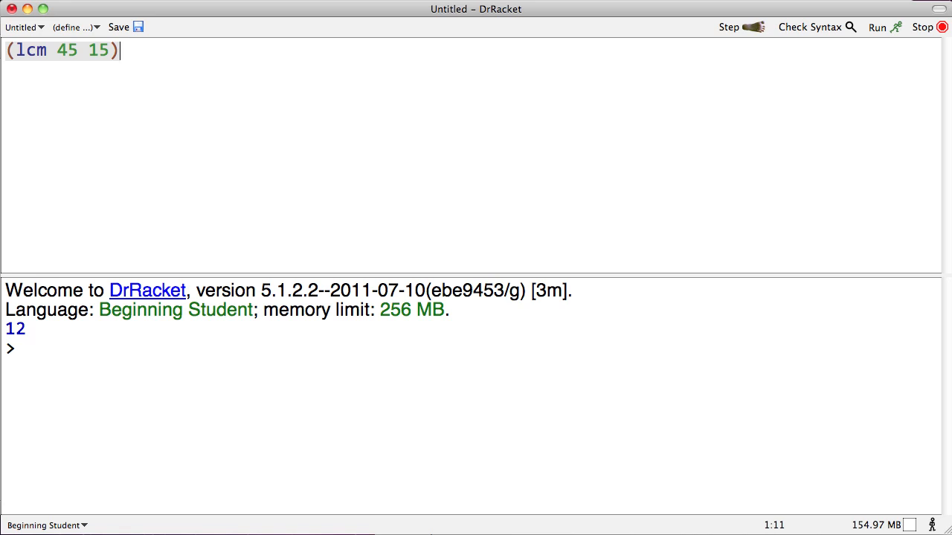
{"action": "left_click", "coordinate": [877, 27]}
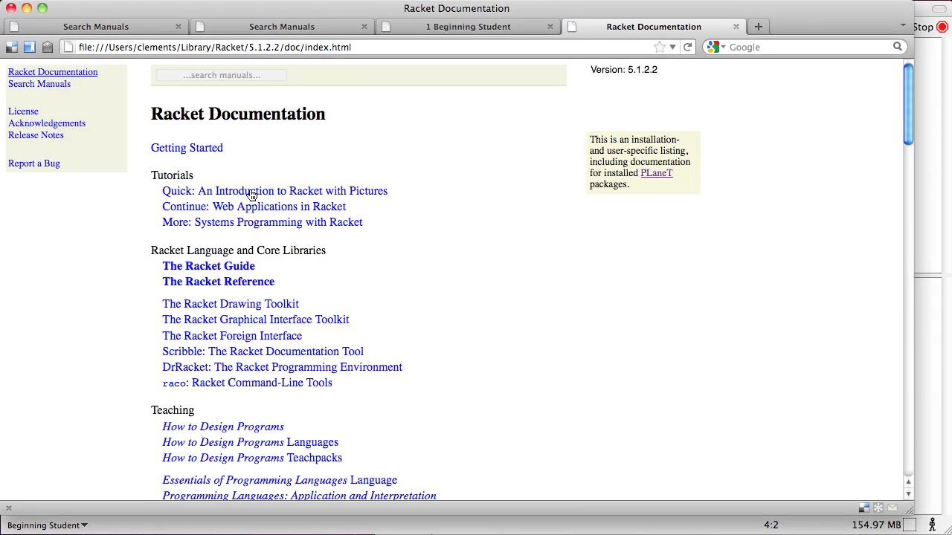
{"action": "mouse_move", "coordinate": [281, 111]}
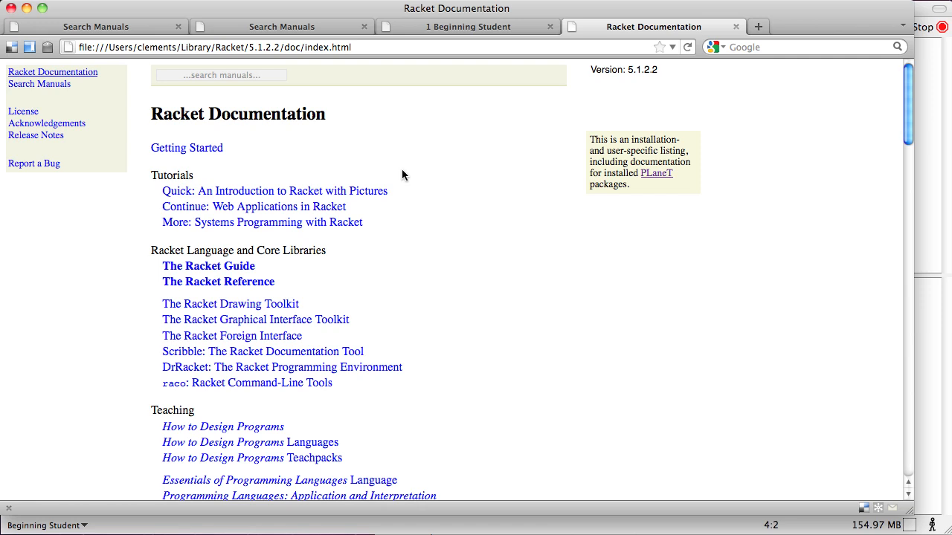
{"action": "mouse_move", "coordinate": [387, 231]}
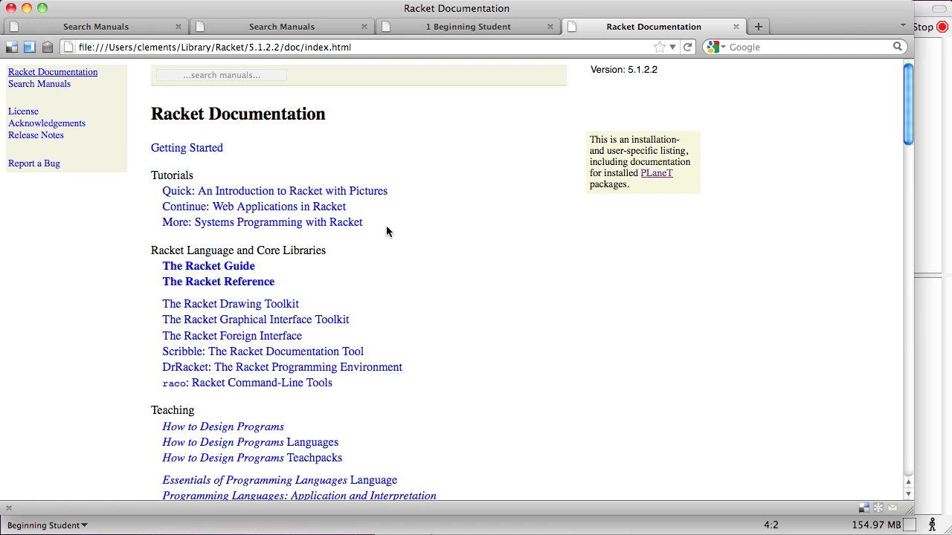
{"action": "mouse_move", "coordinate": [450, 218]}
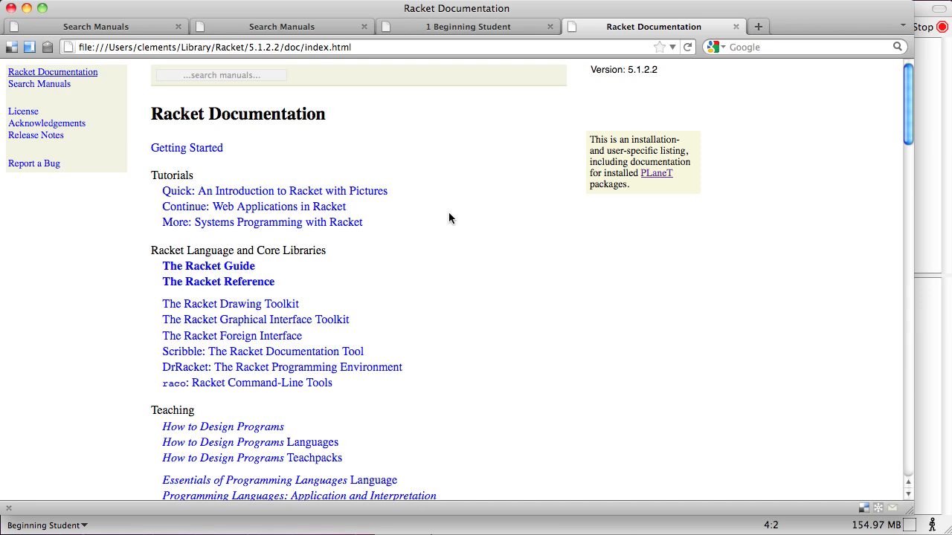
{"action": "mouse_move", "coordinate": [316, 180]}
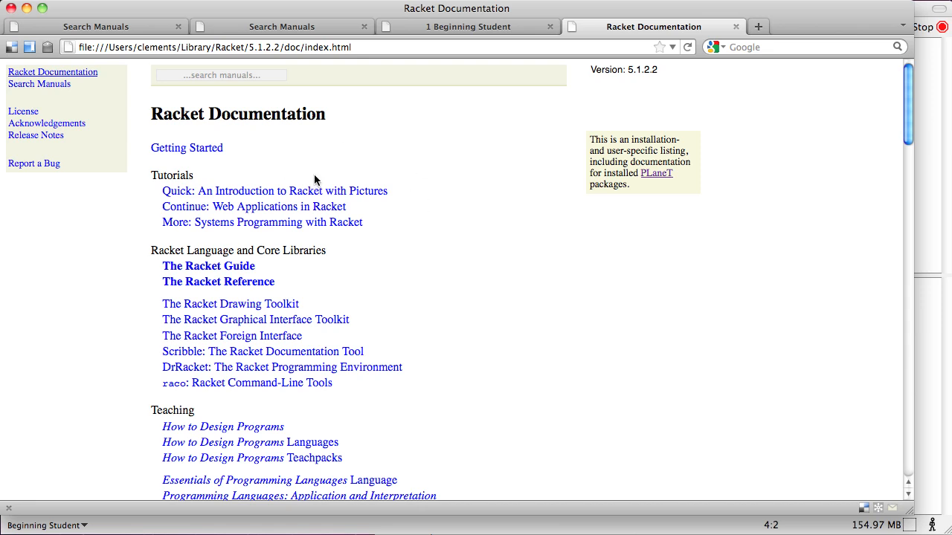
{"action": "mouse_move", "coordinate": [369, 195]}
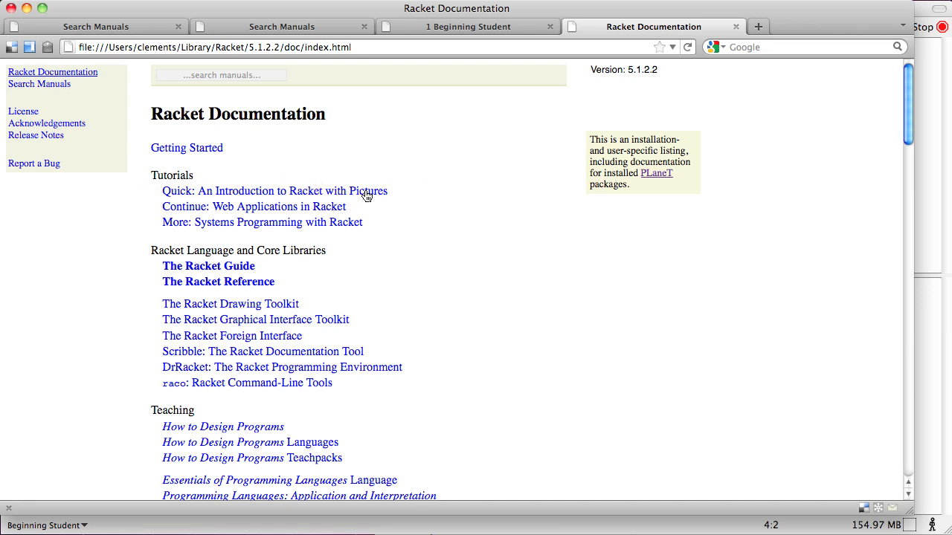
{"action": "mouse_move", "coordinate": [256, 195]}
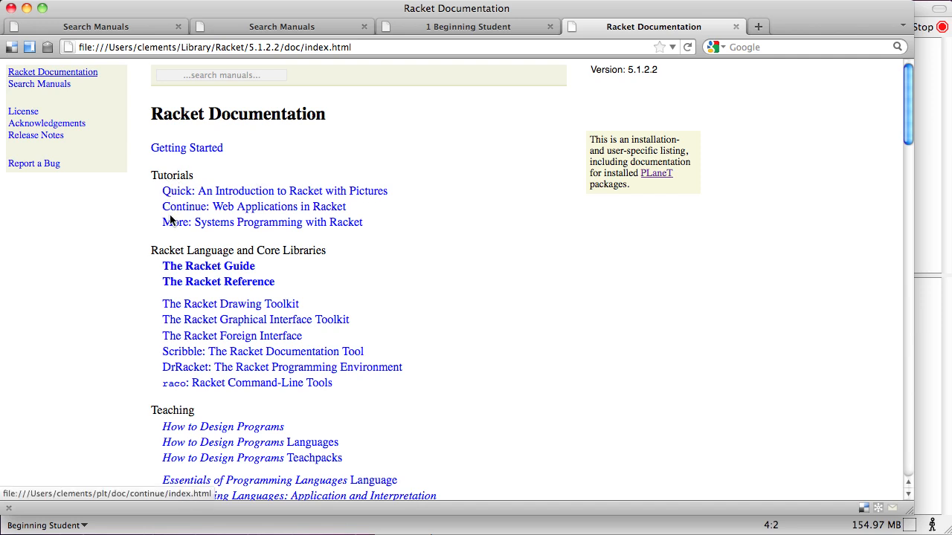
{"action": "mouse_move", "coordinate": [558, 382]}
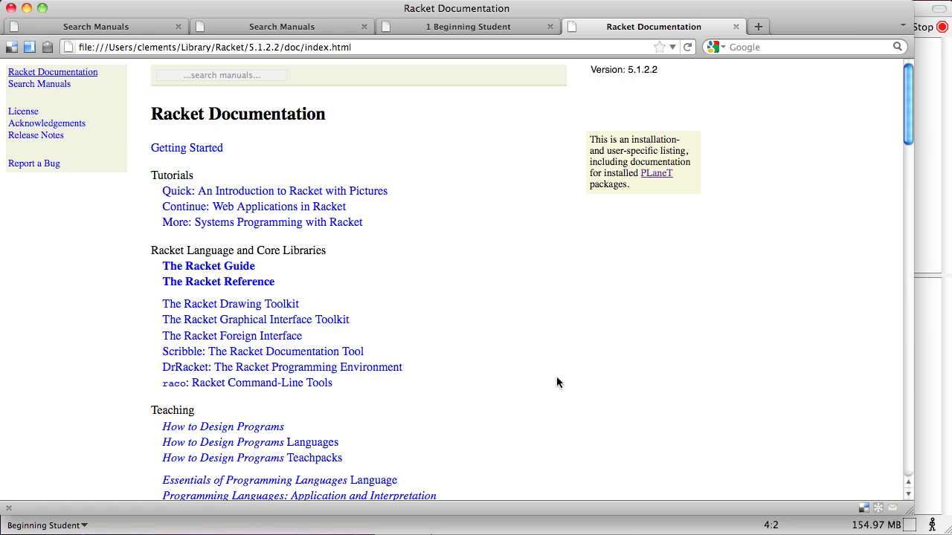
{"action": "scroll", "scroll_direction": "down", "scroll_amount": 3}
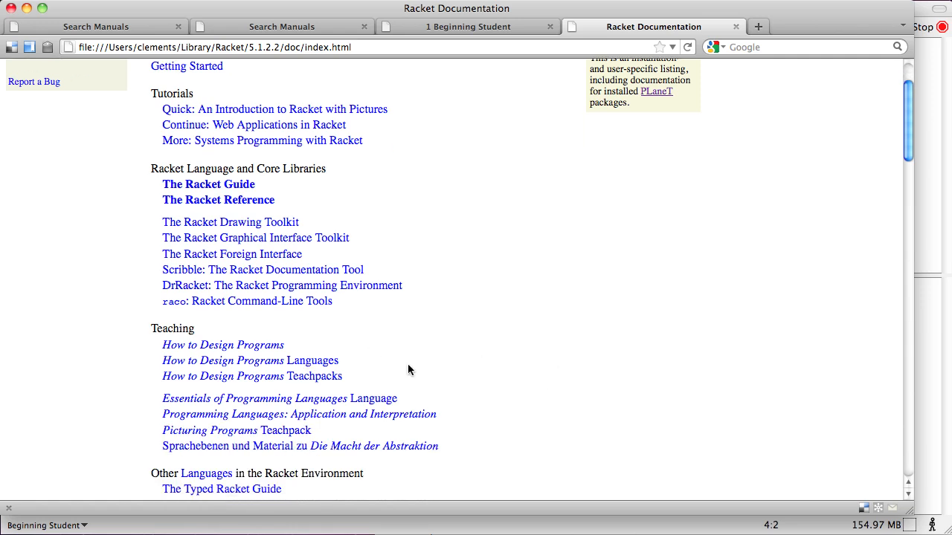
{"action": "mouse_move", "coordinate": [424, 367]}
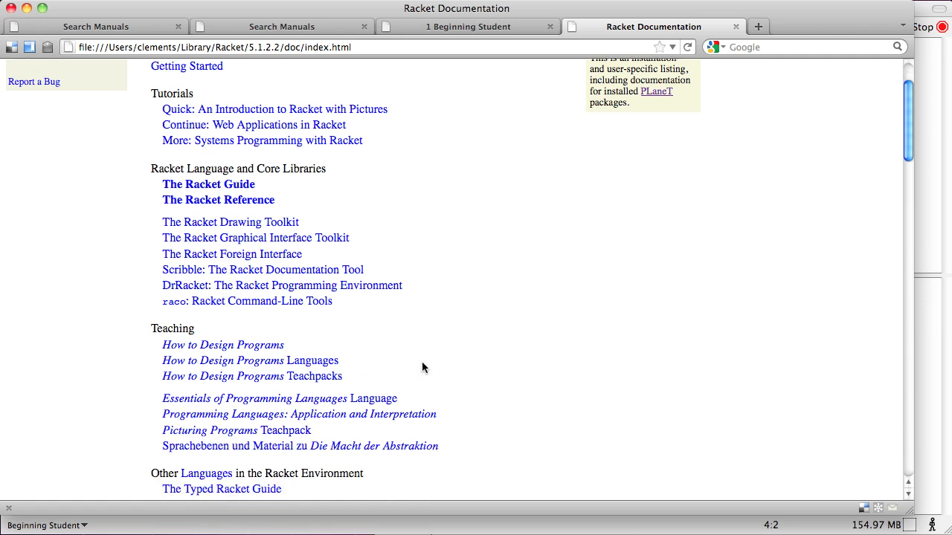
{"action": "mouse_move", "coordinate": [240, 362]}
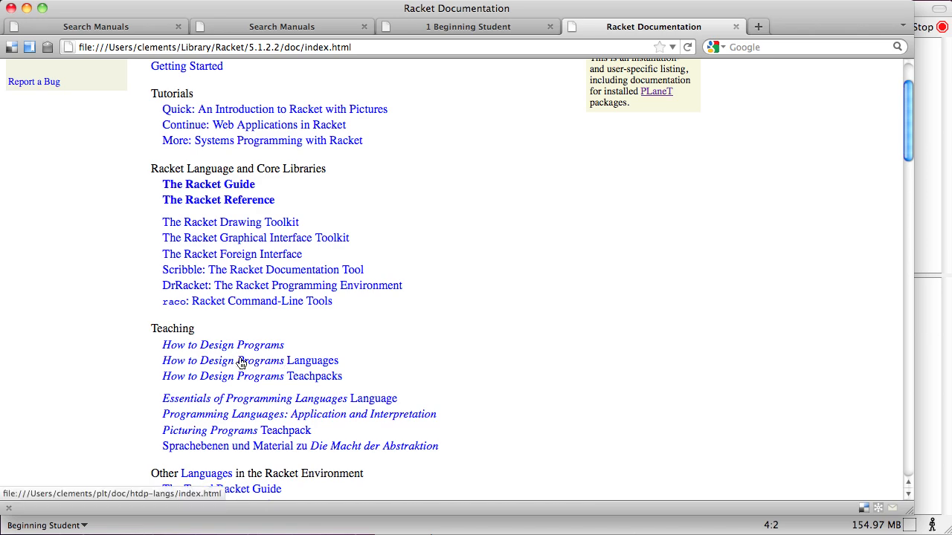
{"action": "scroll", "scroll_direction": "down", "scroll_amount": 3}
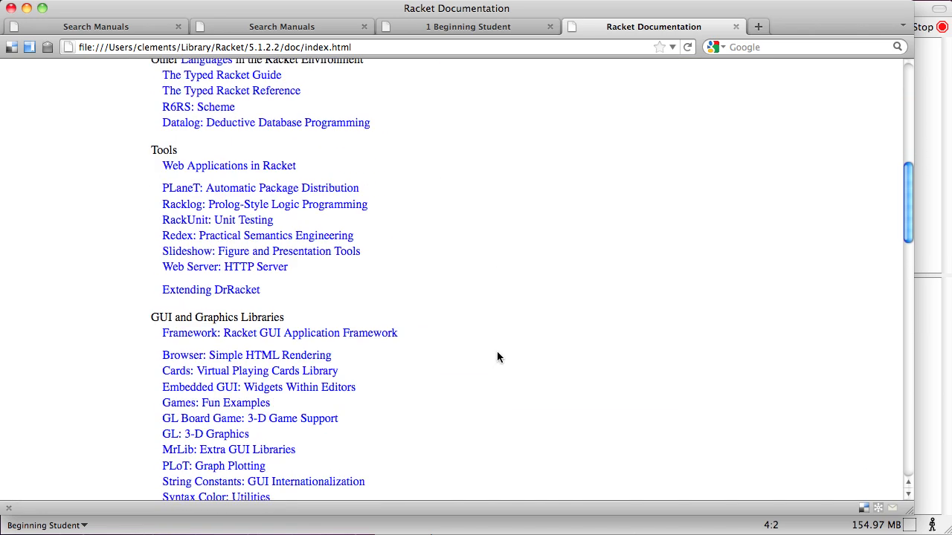
{"action": "scroll", "scroll_direction": "down", "scroll_amount": 3}
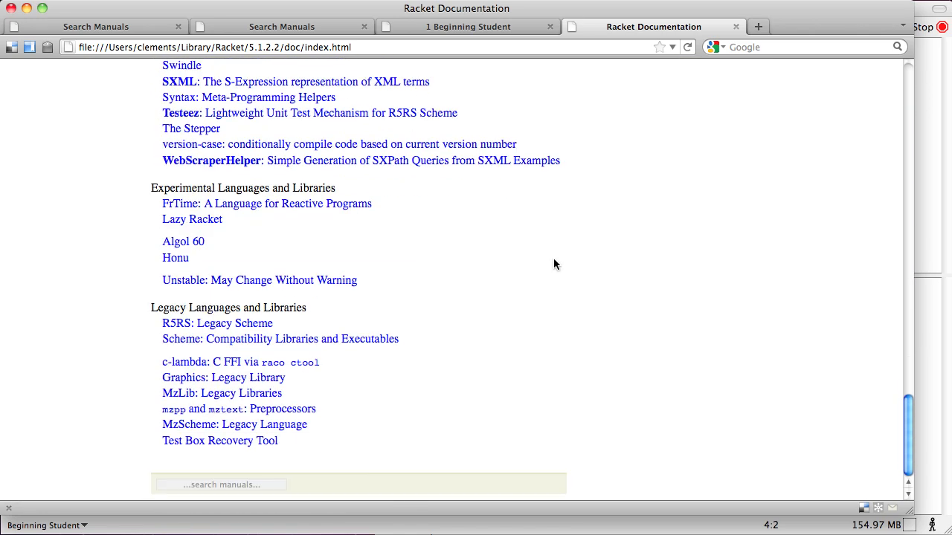
{"action": "scroll", "scroll_direction": "up", "scroll_amount": 3}
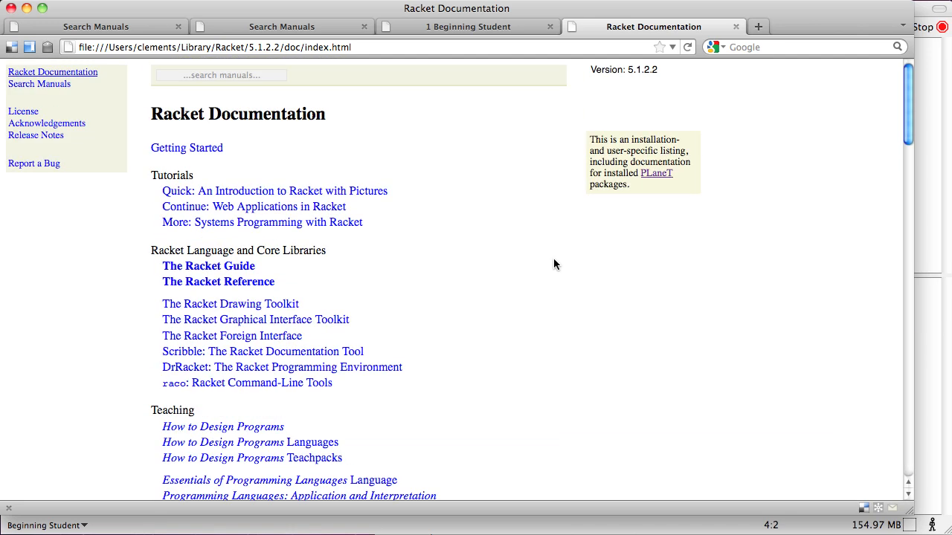